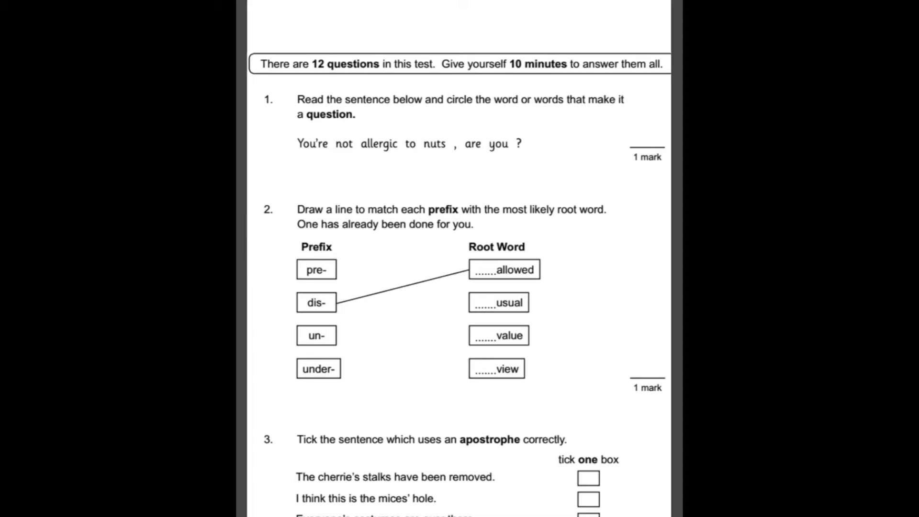
Circle "are you" in red in question 1.
scroll(down, 3)
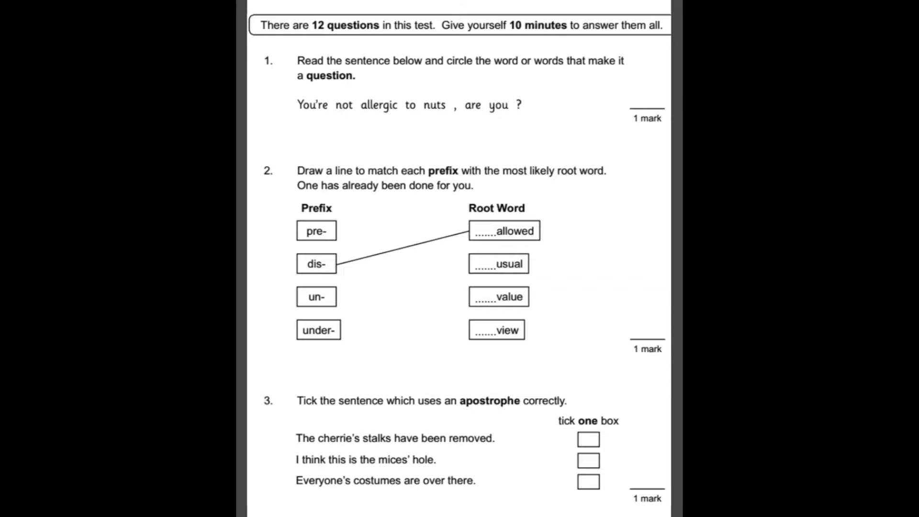
drag(463, 105, 510, 105)
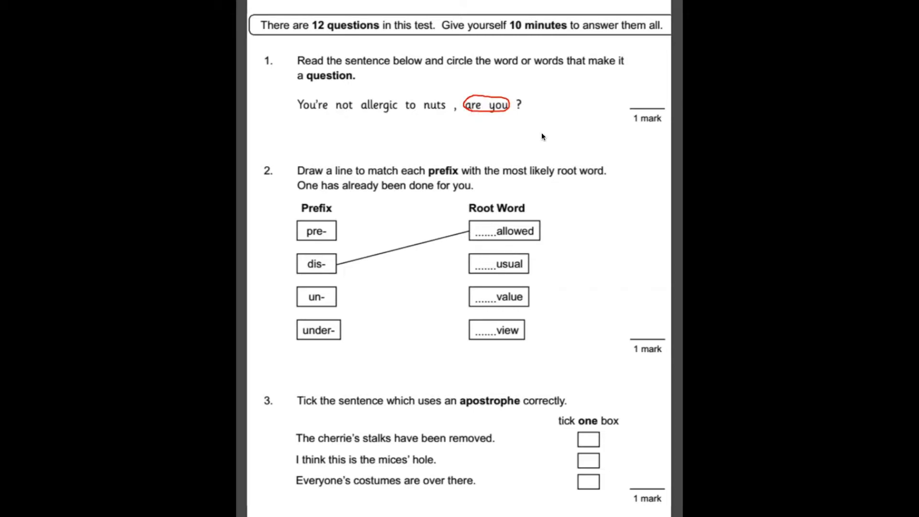
Draw red matching lines for pre- to view and under- to value in question 2.
scroll(down, 3)
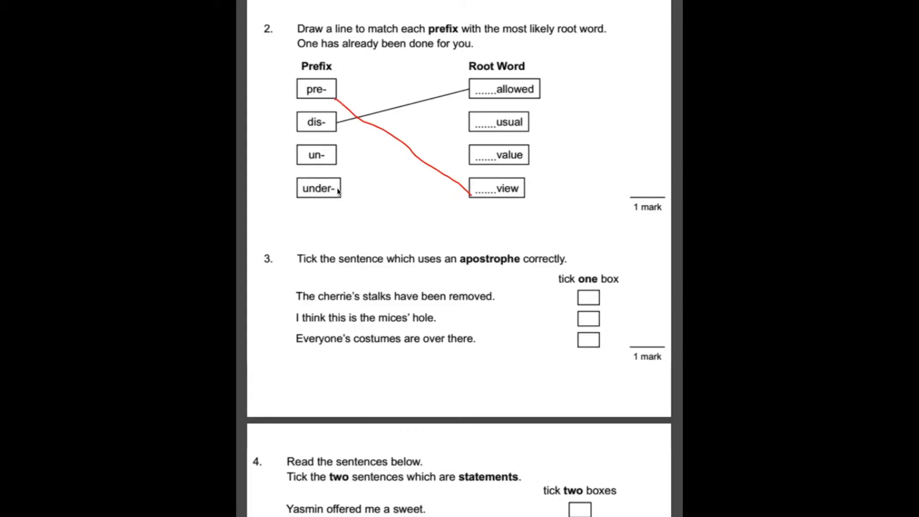
drag(337, 193, 469, 154)
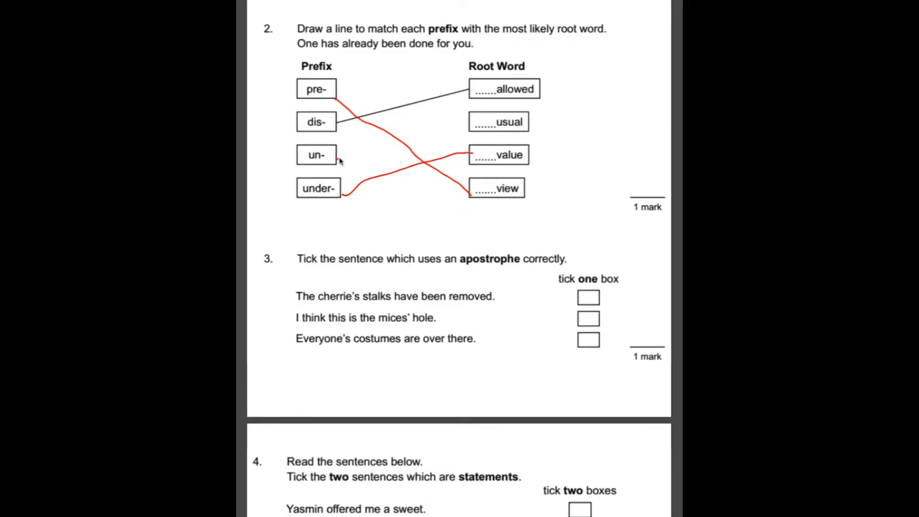
scroll(down, 3)
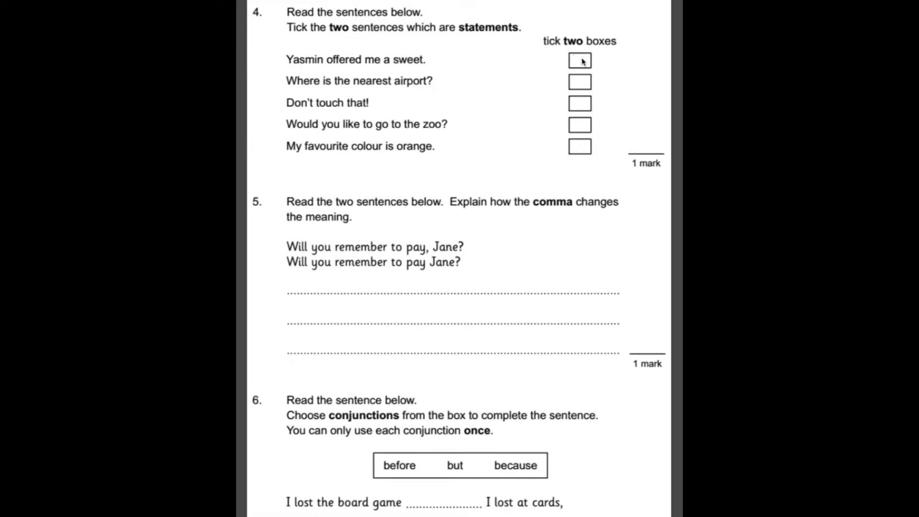
Tick the statements "Yasmin offered me a sweet." and "My favourite colour is orange.".
drag(572, 64, 612, 40)
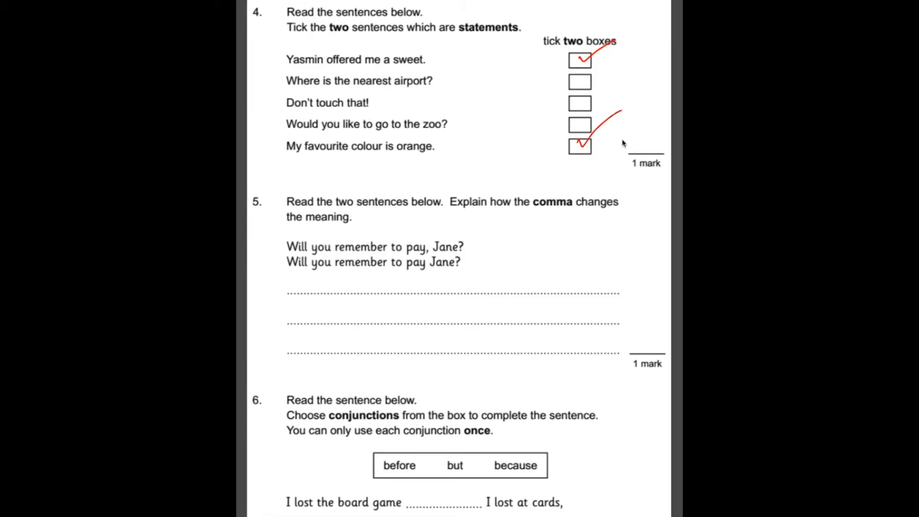
scroll(down, 3)
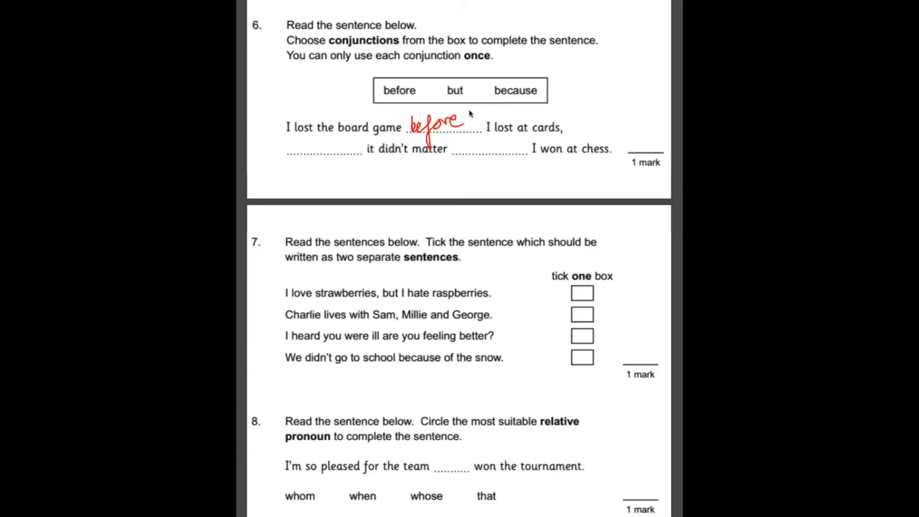
Write "but" and "because" in red in question 6's remaining blanks.
drag(298, 146, 346, 147)
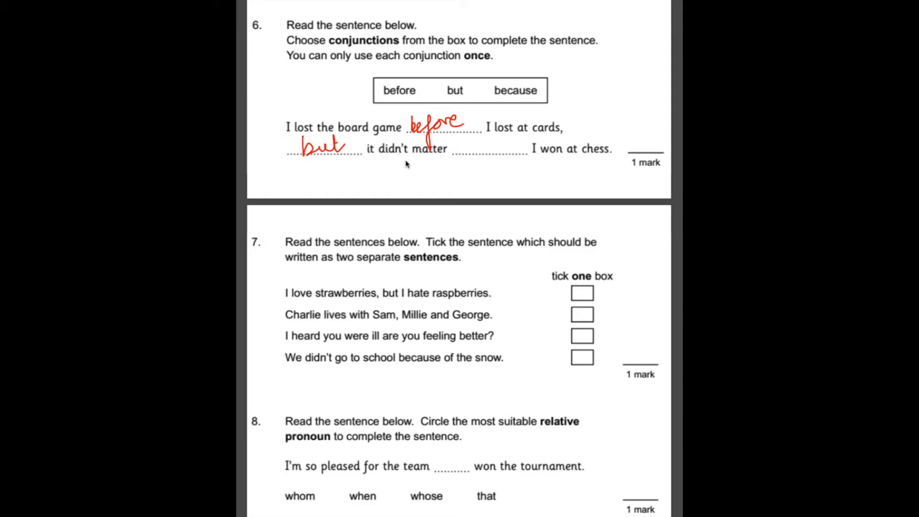
text(because)
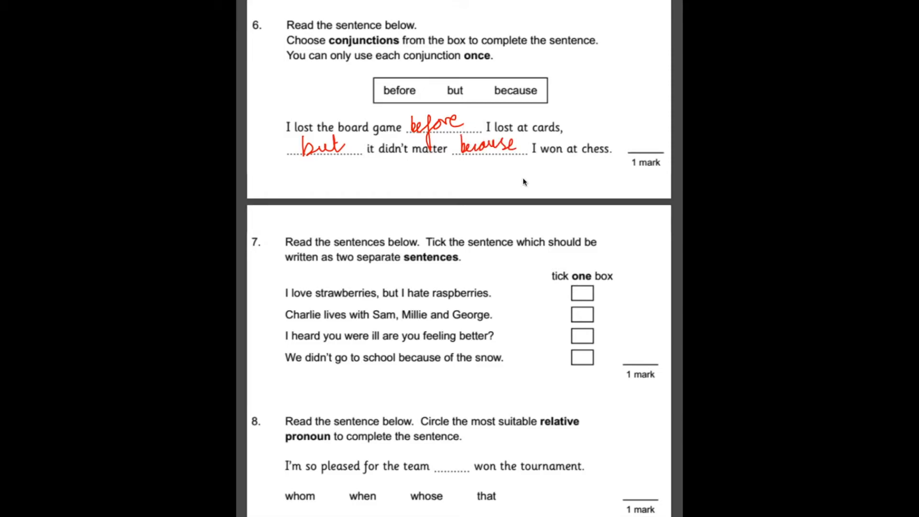
scroll(down, 3)
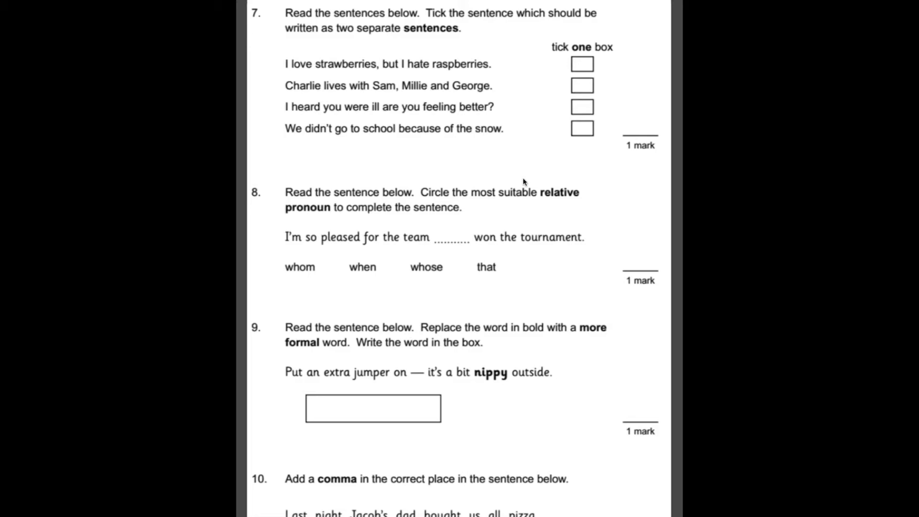
mouse_move(388, 54)
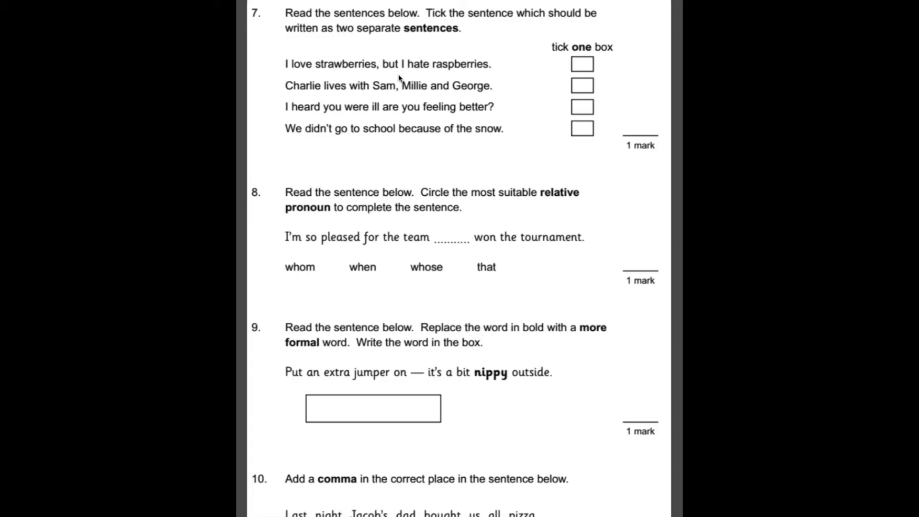
mouse_move(271, 70)
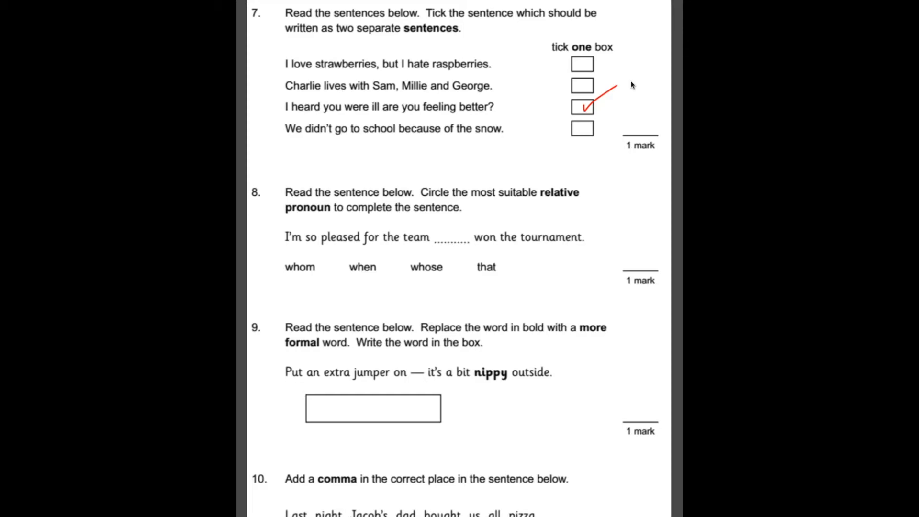
Scroll down past question 7's ticked run-on sentence to question 8.
scroll(down, 3)
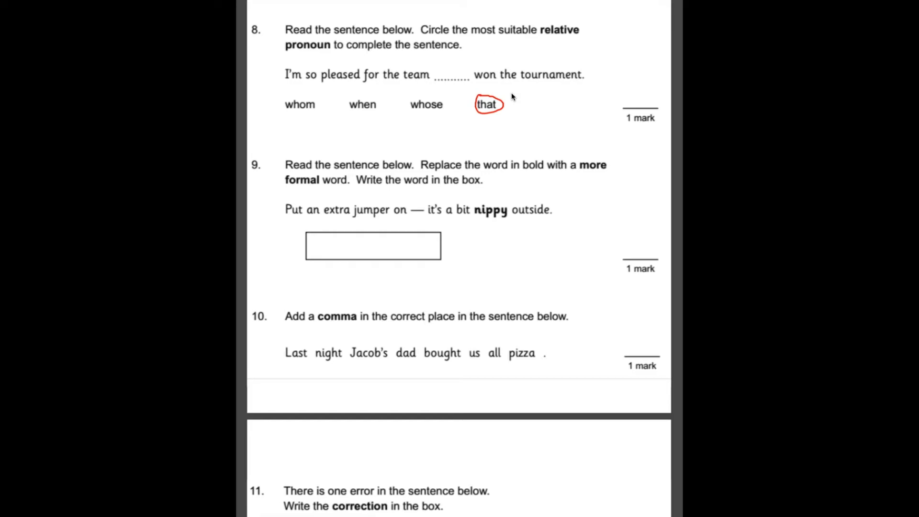
Scroll down from question 8 to bring question 9's answer box into view.
scroll(down, 3)
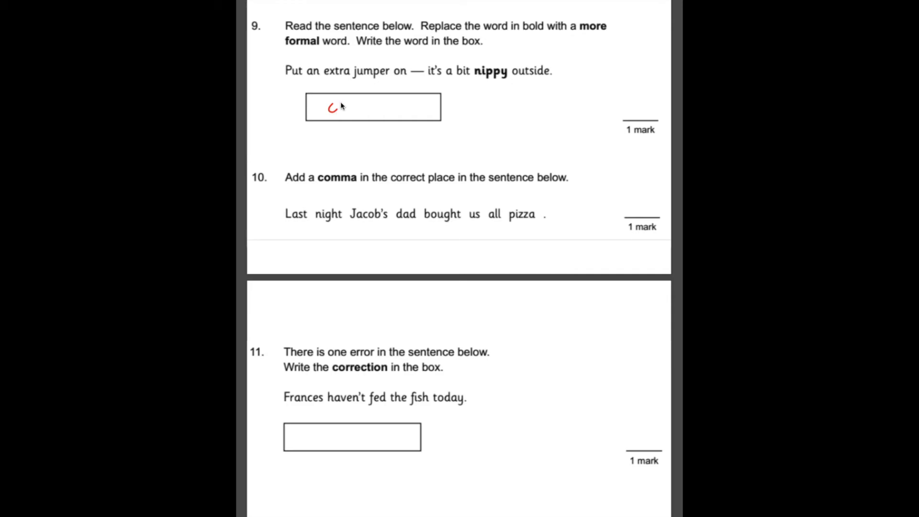
Write "cold" in red in question 9's answer box.
text(cold)
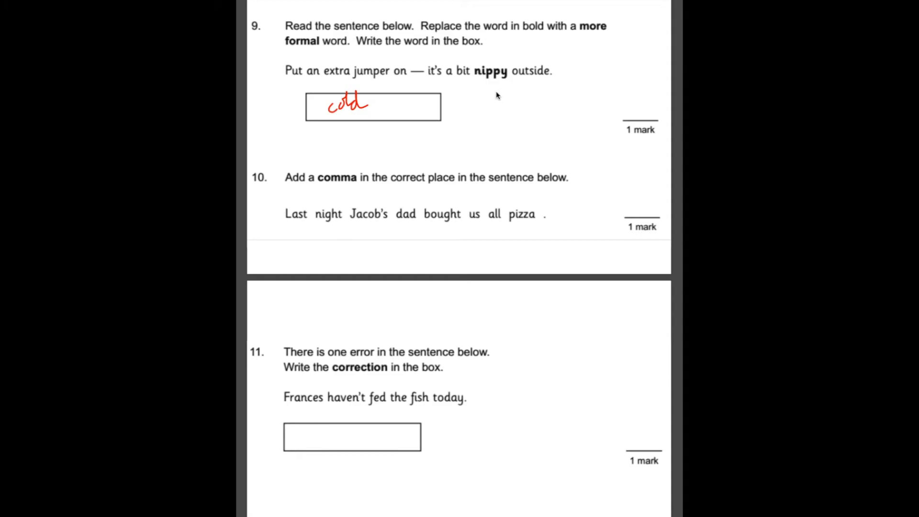
scroll(down, 3)
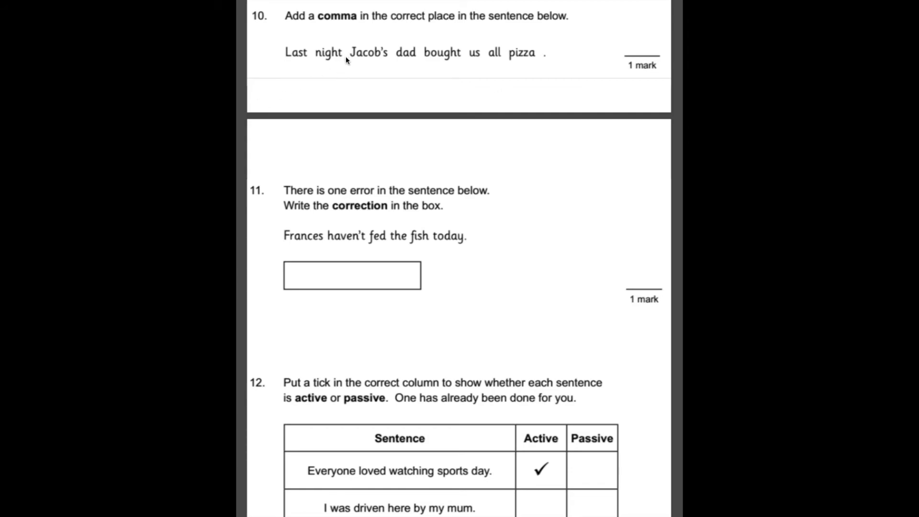
Scroll down to show question 12's full active-or-passive table.
scroll(down, 3)
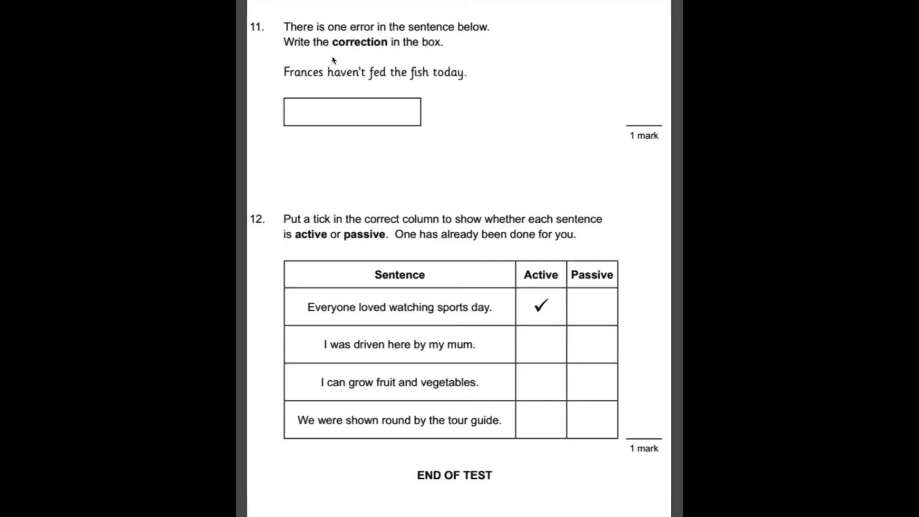
mouse_move(251, 159)
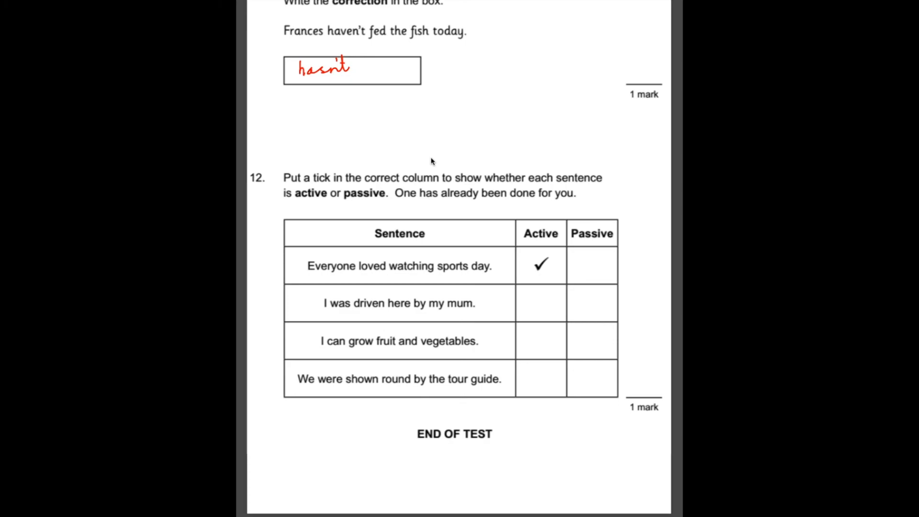
mouse_move(560, 188)
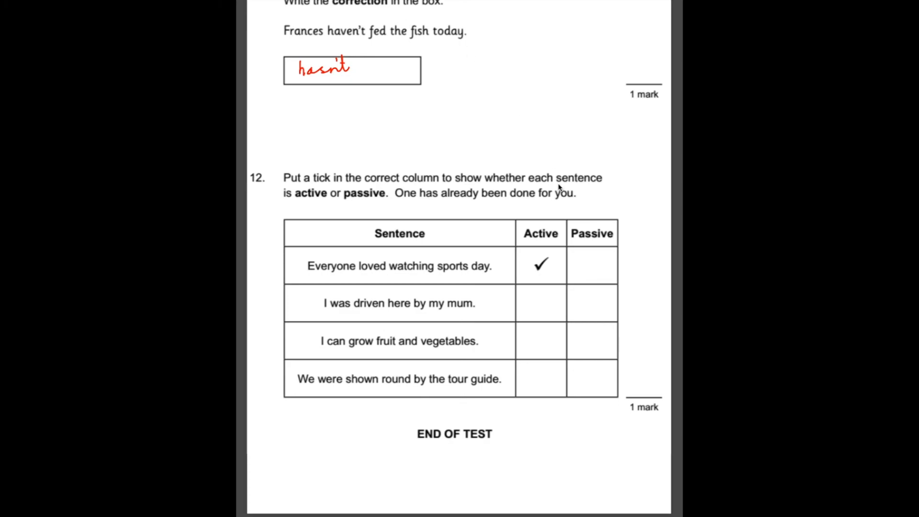
Tick passive for the driven and tour guide sentences, active for fruit and vegetables.
drag(589, 302, 624, 269)
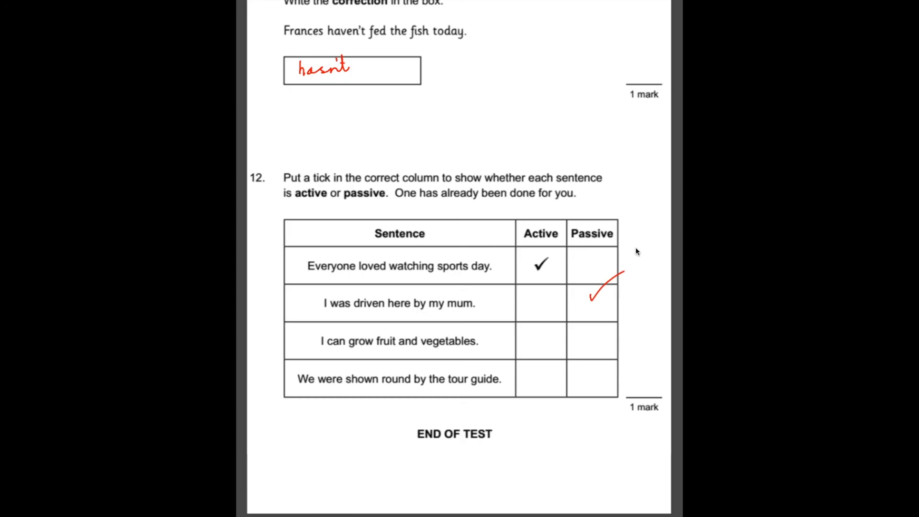
drag(530, 349, 559, 320)
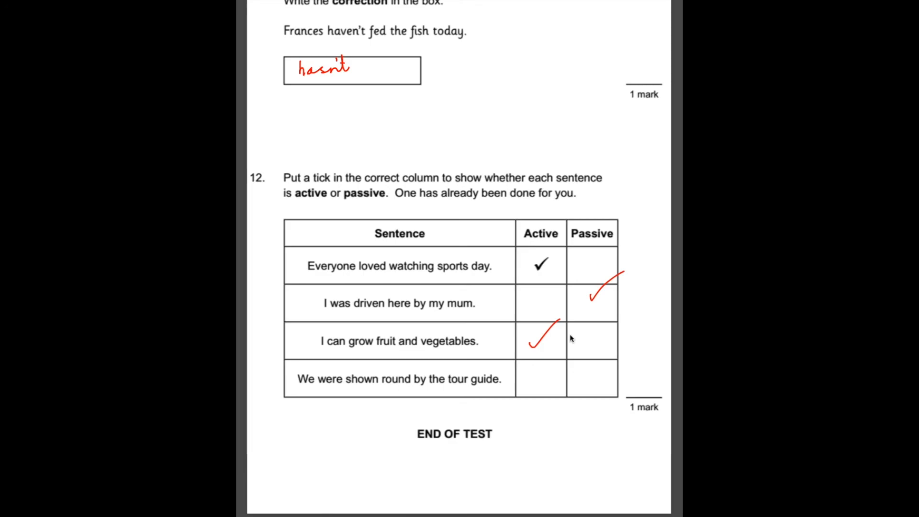
drag(627, 349, 589, 387)
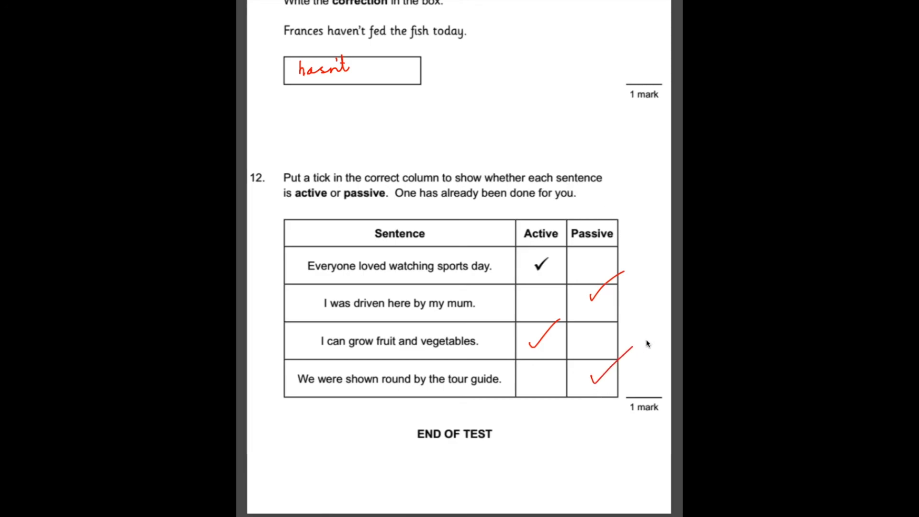